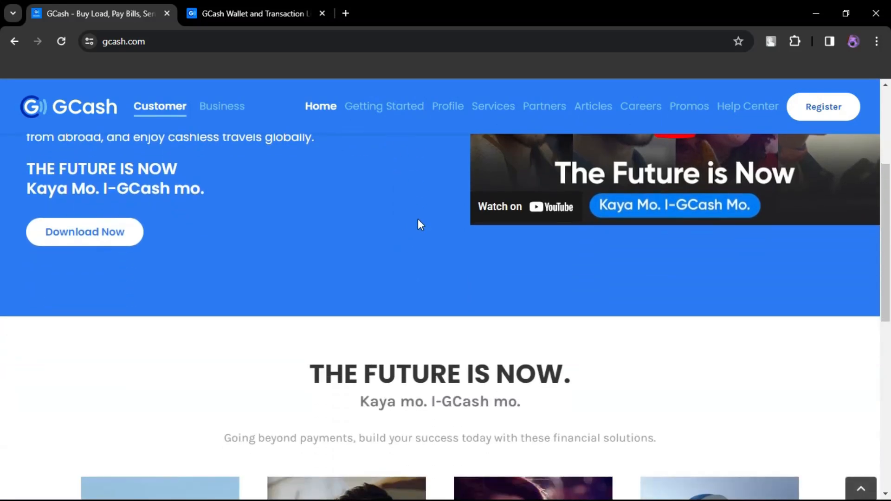
# Switch from the personal homepage to the GCash Business side of the site.
pyautogui.scroll(-3)
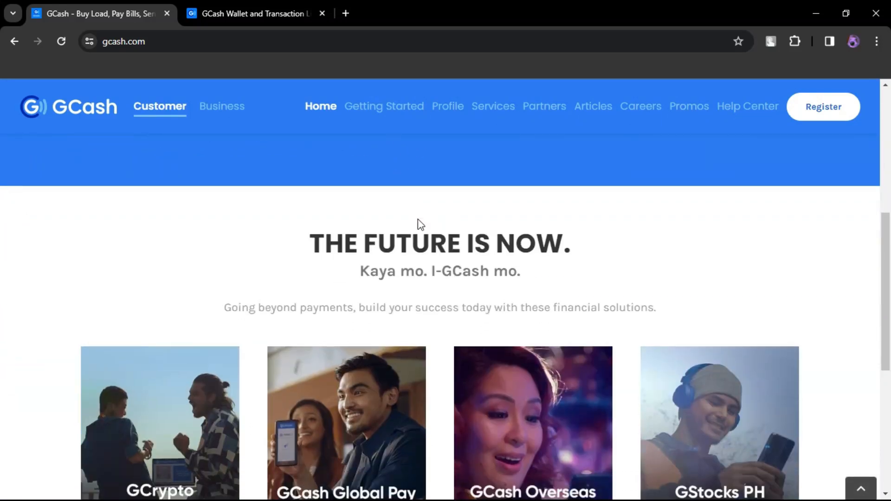
pyautogui.scroll(-3)
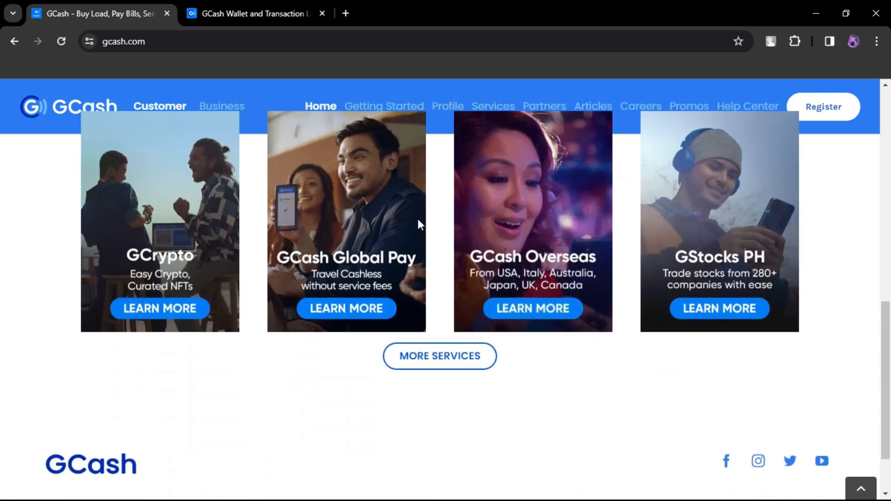
pyautogui.scroll(-3)
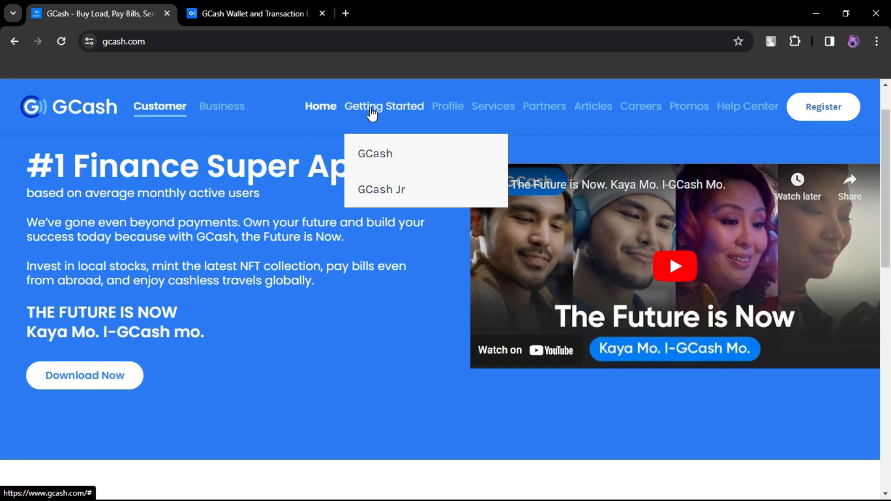
pyautogui.click(221, 106)
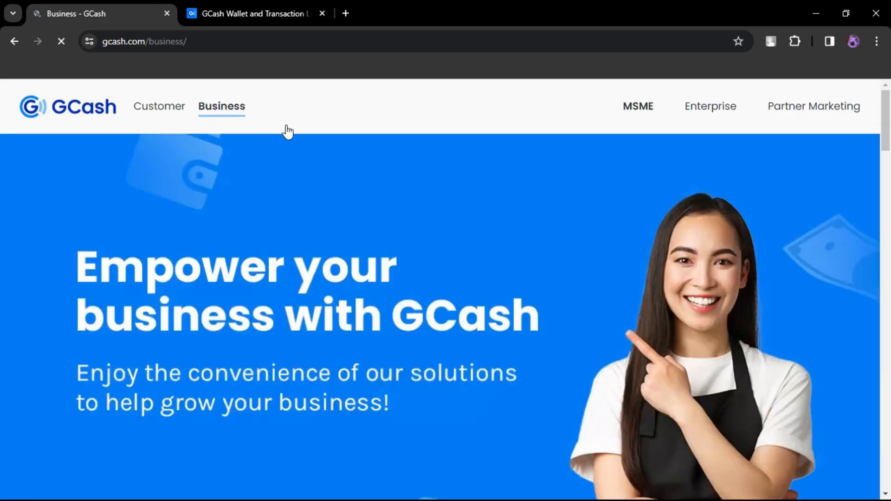
# Browse down the Business page to the 'Where do you sell?' selling-platforms section.
pyautogui.scroll(-3)
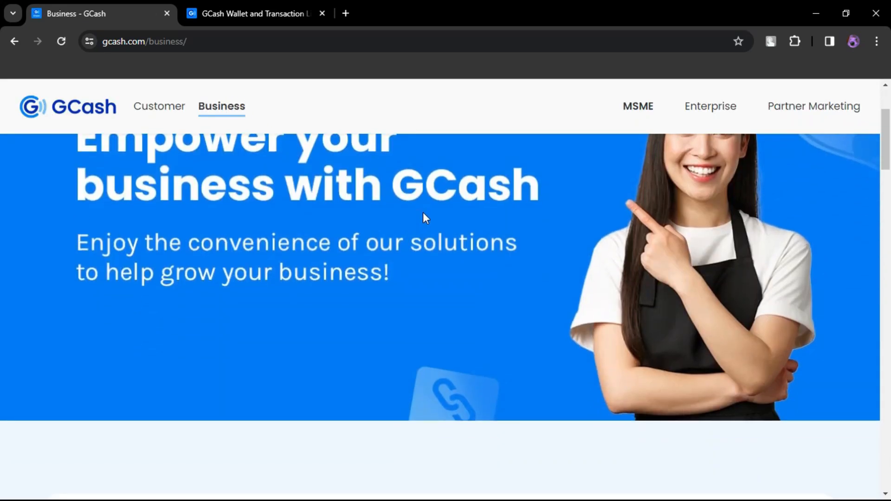
pyautogui.scroll(-3)
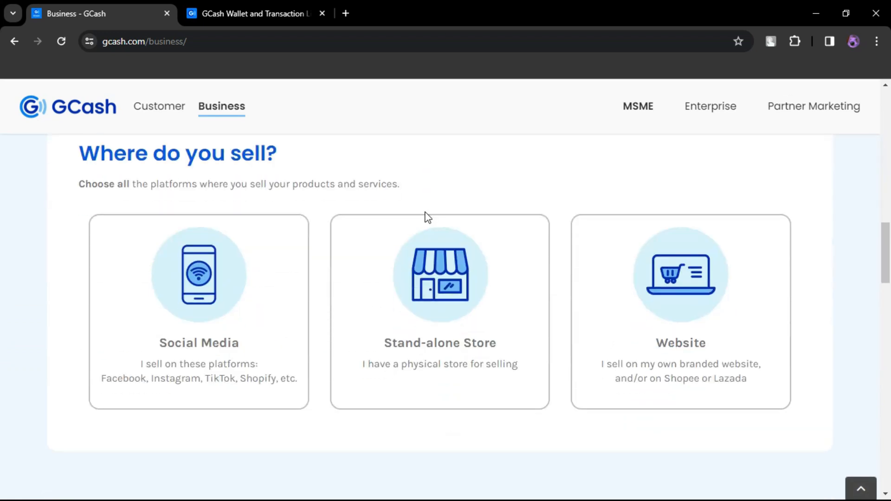
pyautogui.scroll(-3)
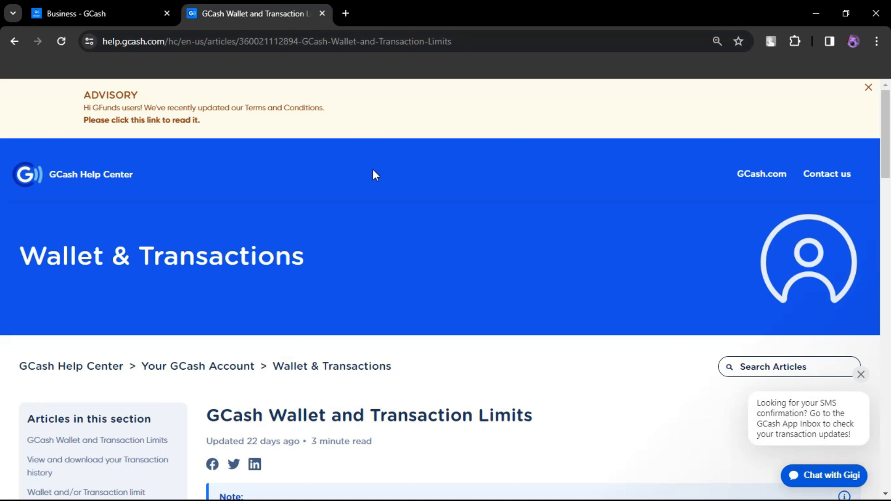
pyautogui.moveTo(862, 242)
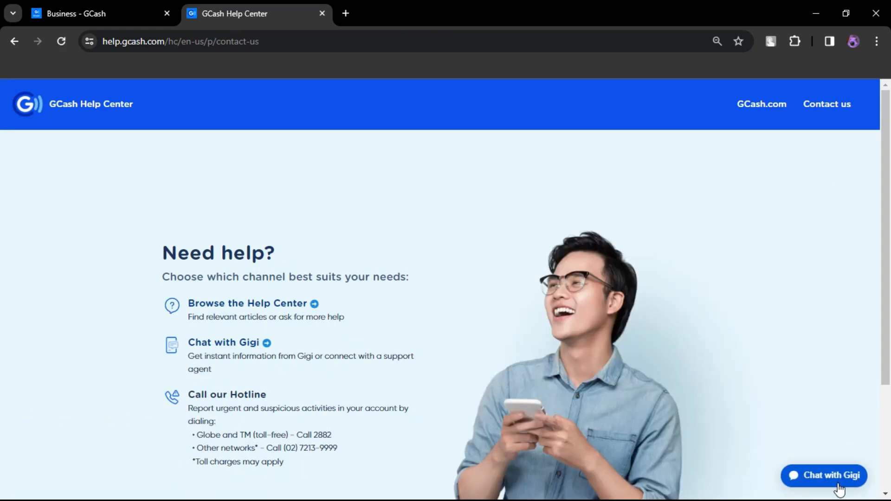
# Start the Chat with Gigi support window from the Help Center contact-us page.
pyautogui.click(823, 475)
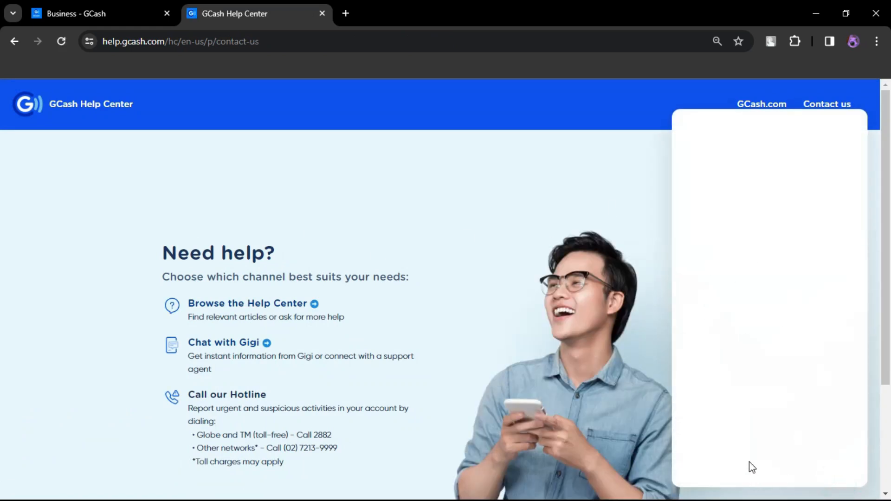